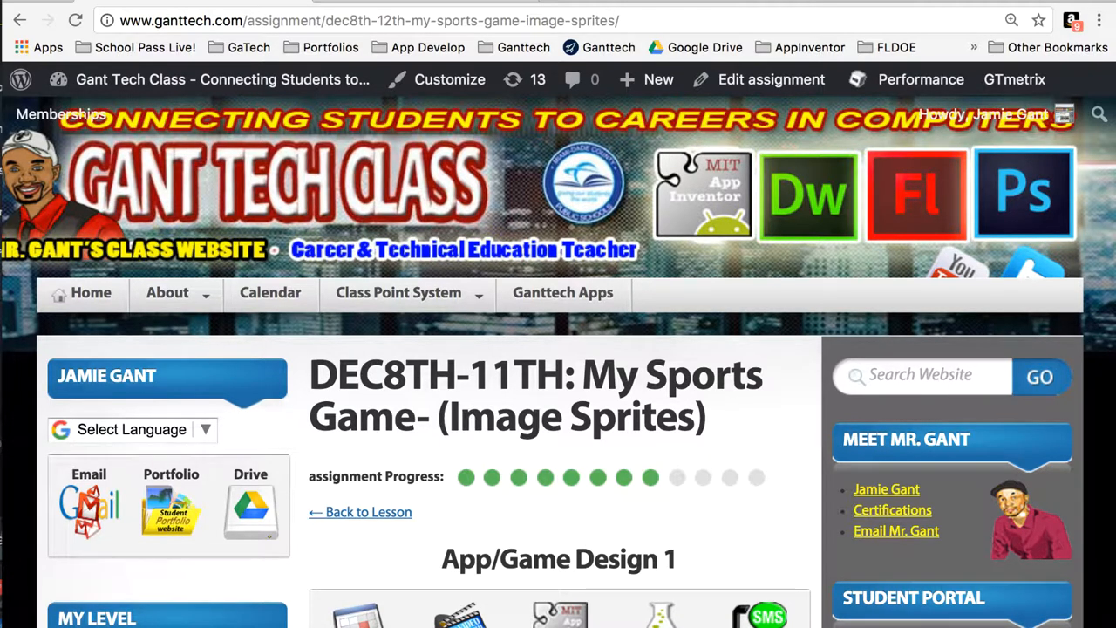
- Switch from the class assignment page to the MySportsPER1 App Inventor project
click(565, 21)
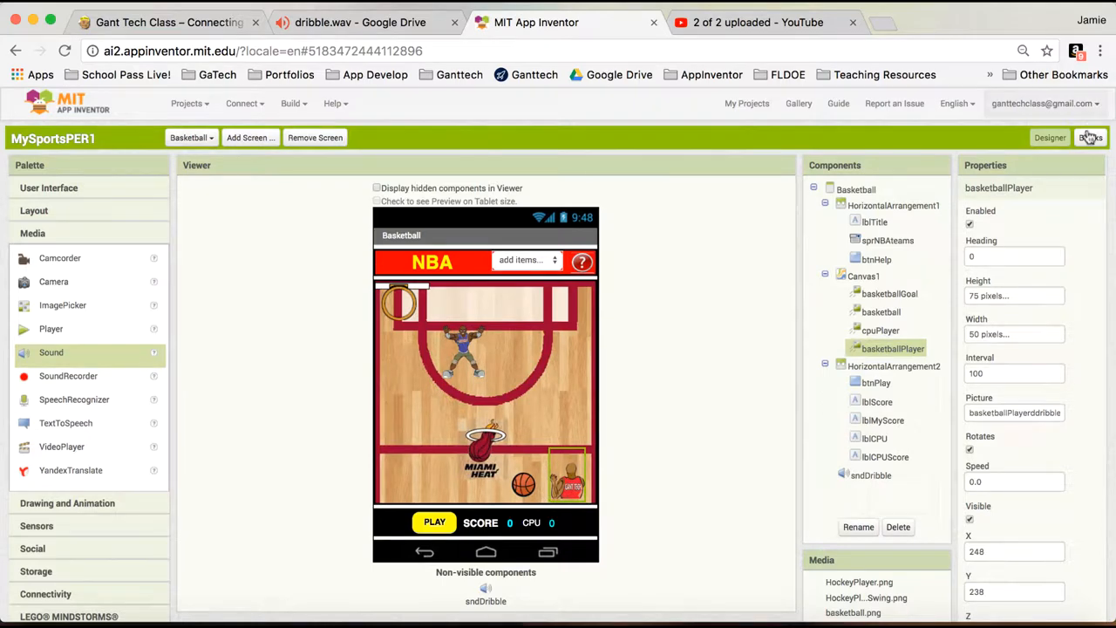
- Add a when basketballPlayer.Dragged event block, then return to the Designer view
click(1089, 137)
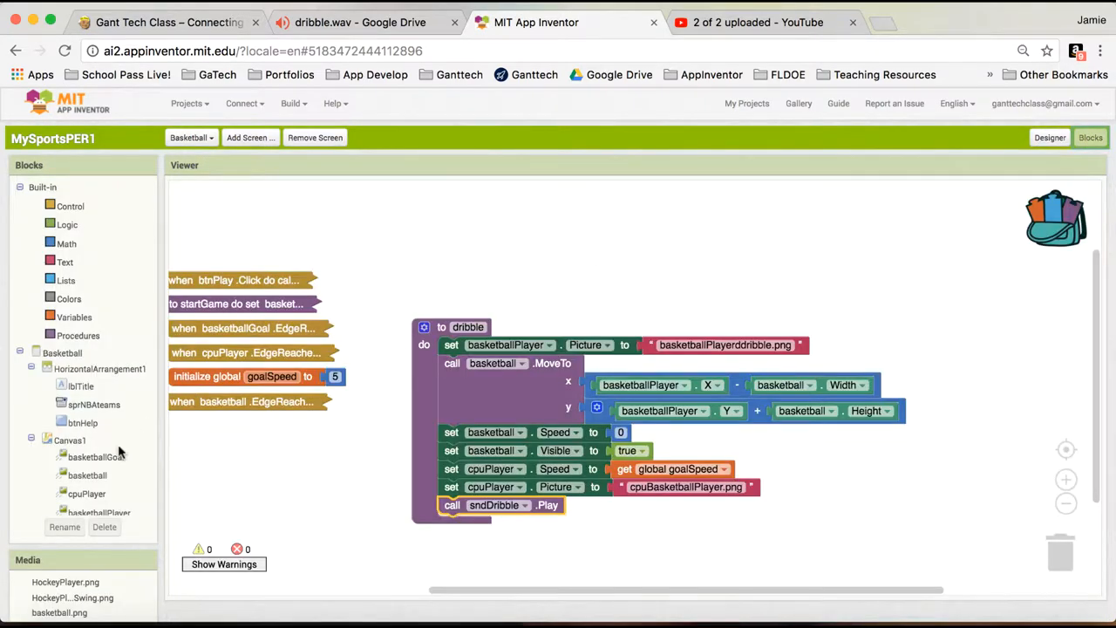
scroll(down, 3)
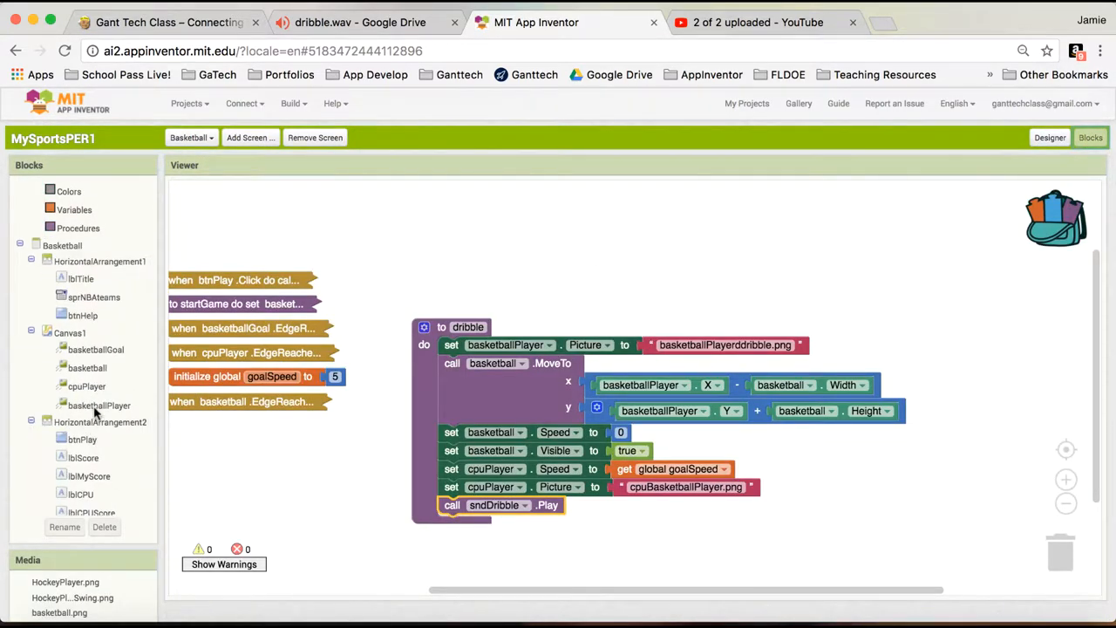
click(98, 405)
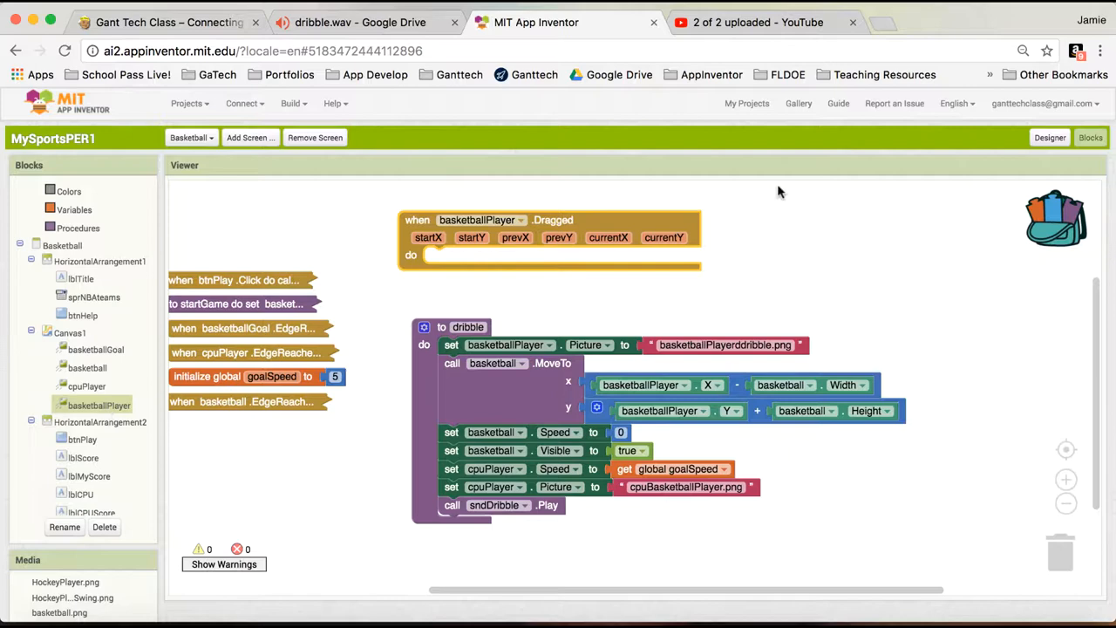
click(1049, 137)
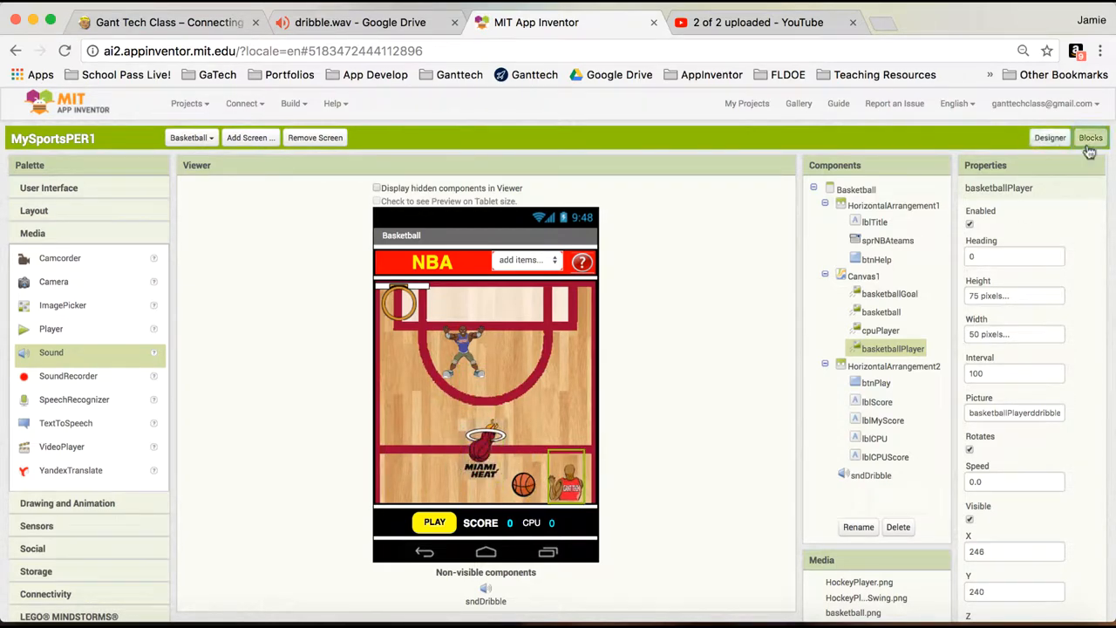
- Place a set basketballPlayer.X block inside the Dragged event's do section
click(1089, 137)
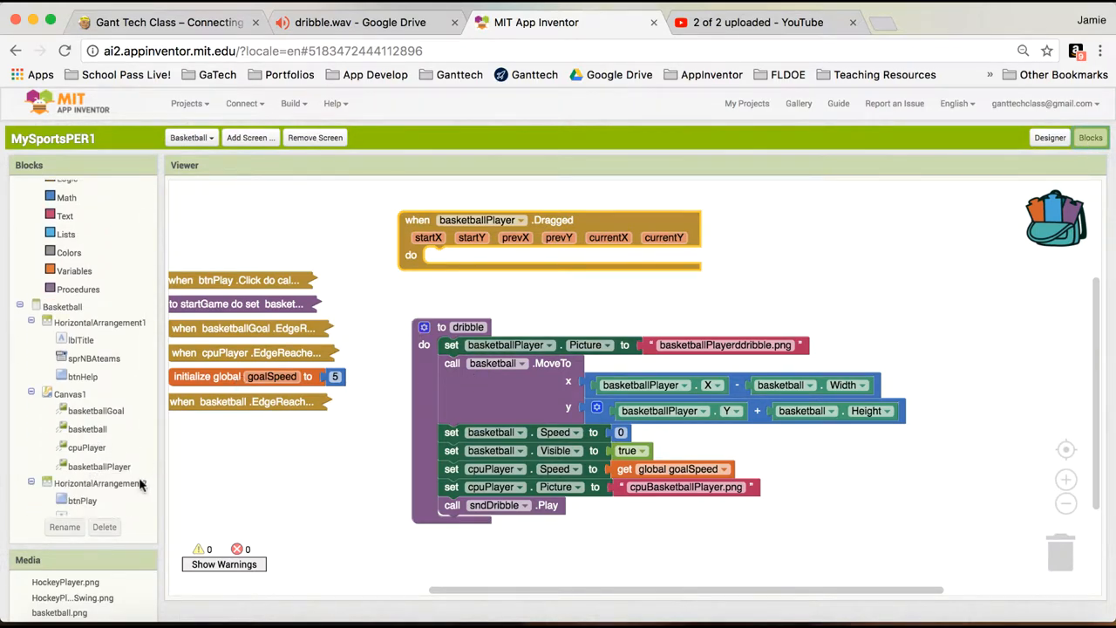
click(98, 466)
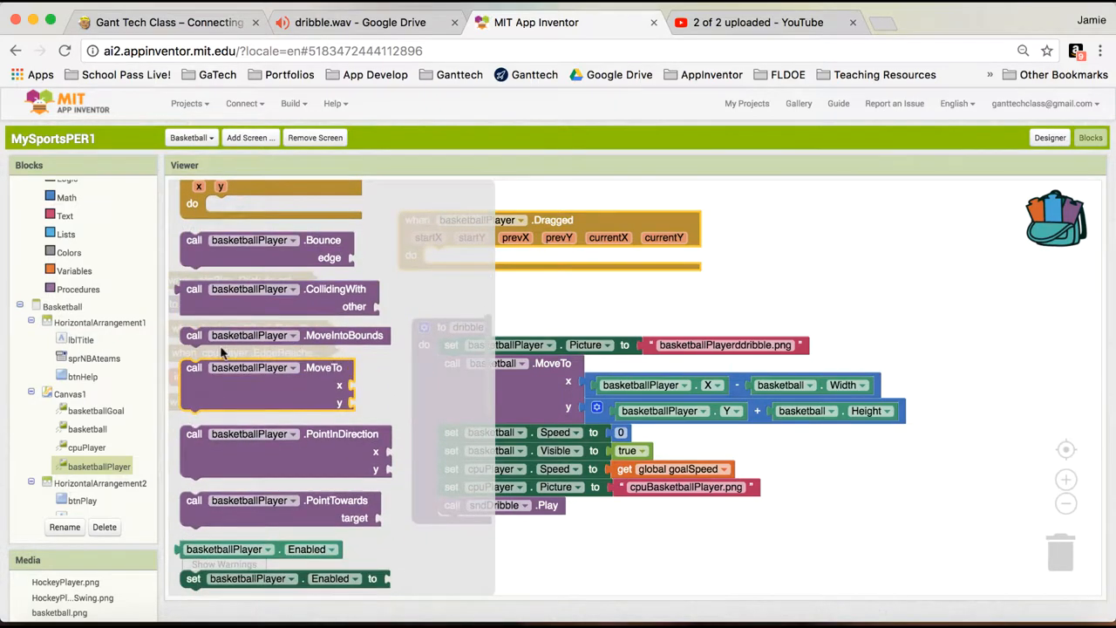
mouse_move(353, 406)
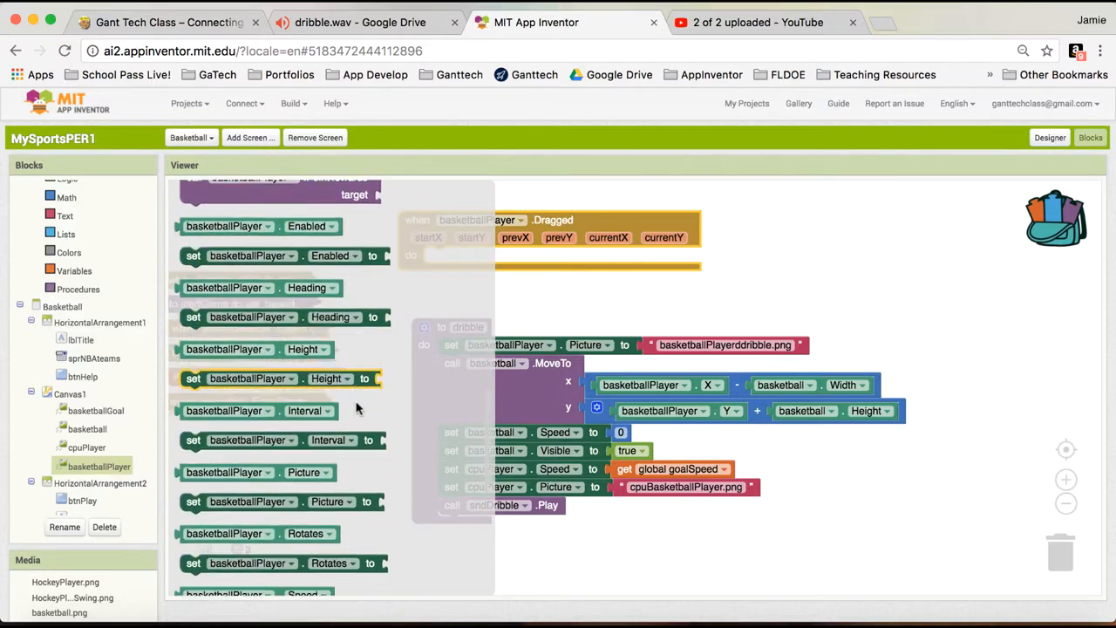
scroll(down, 3)
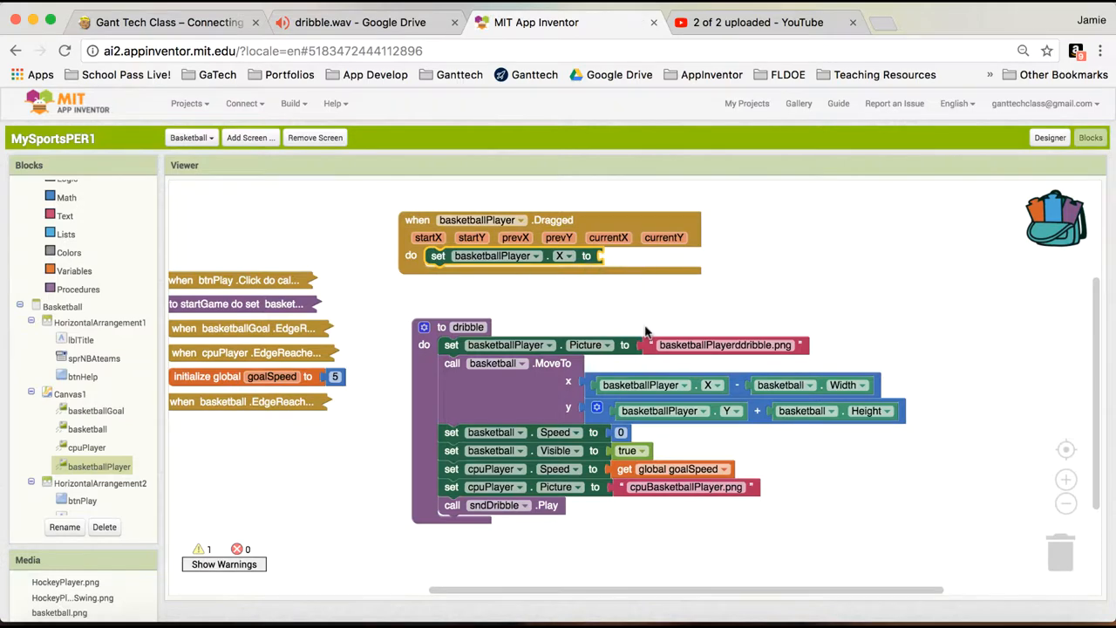
mouse_move(523, 288)
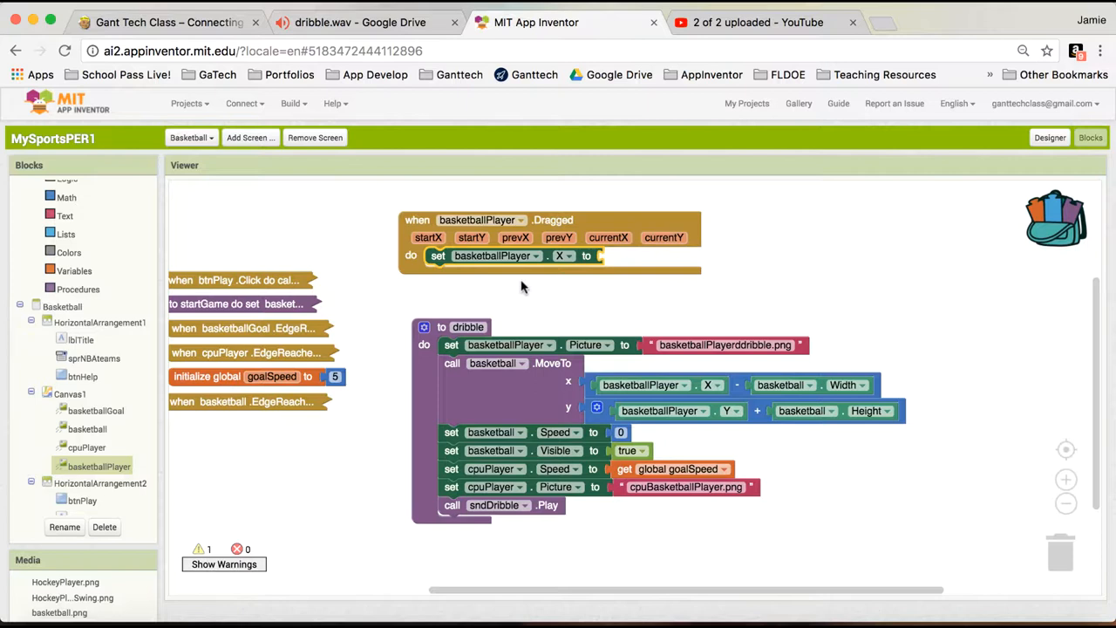
mouse_move(458, 257)
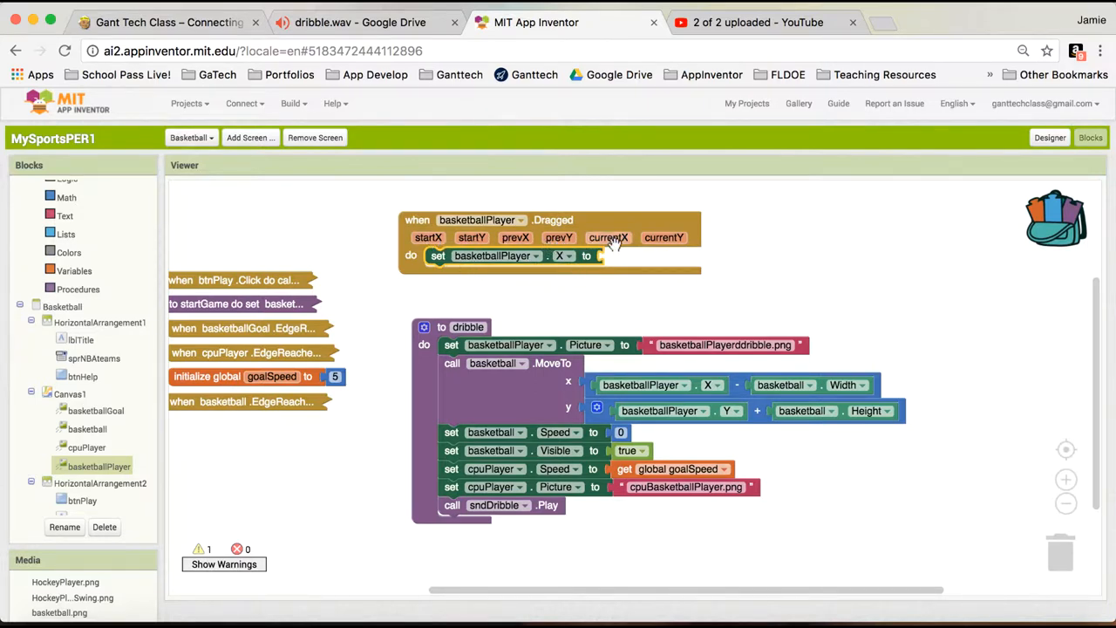
- Drop call dribble into the Dragged event below set basketballPlayer.X
click(608, 237)
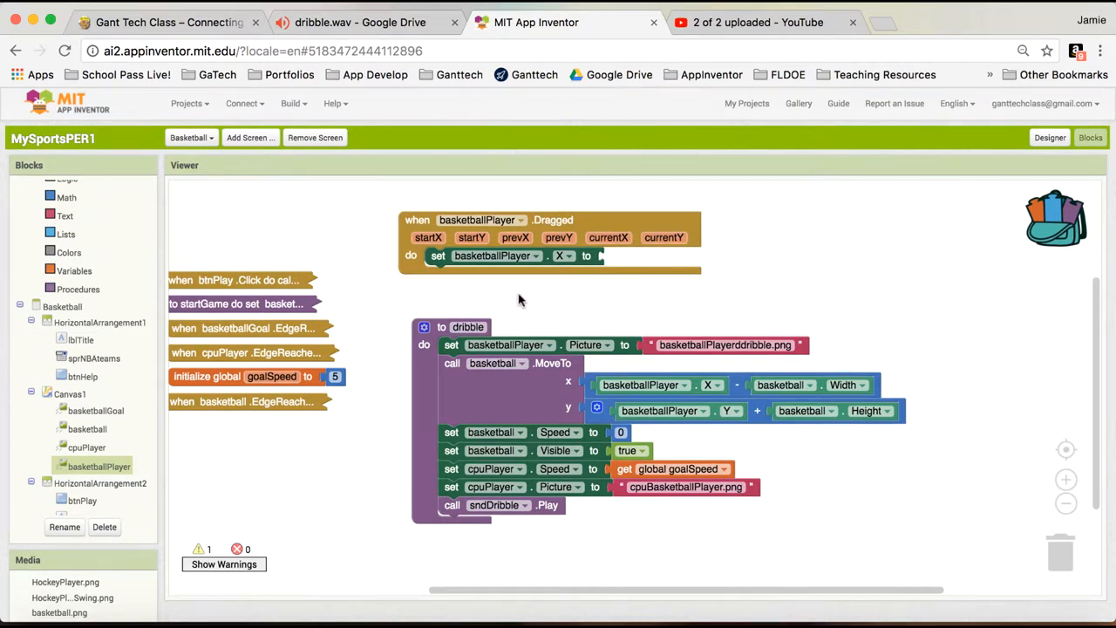
mouse_move(65, 290)
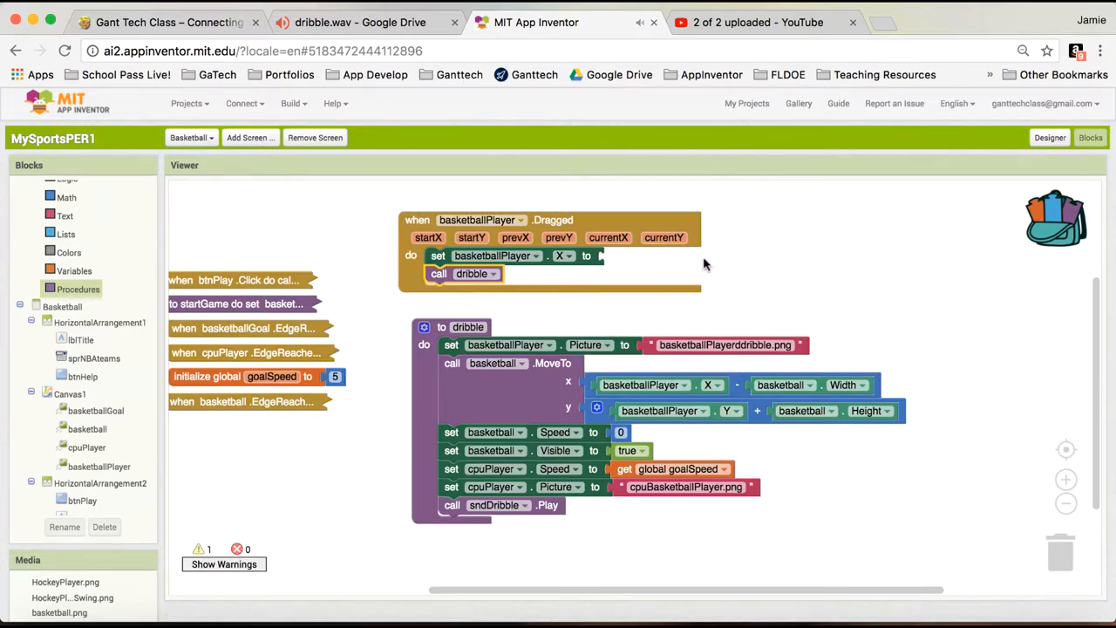
mouse_move(744, 221)
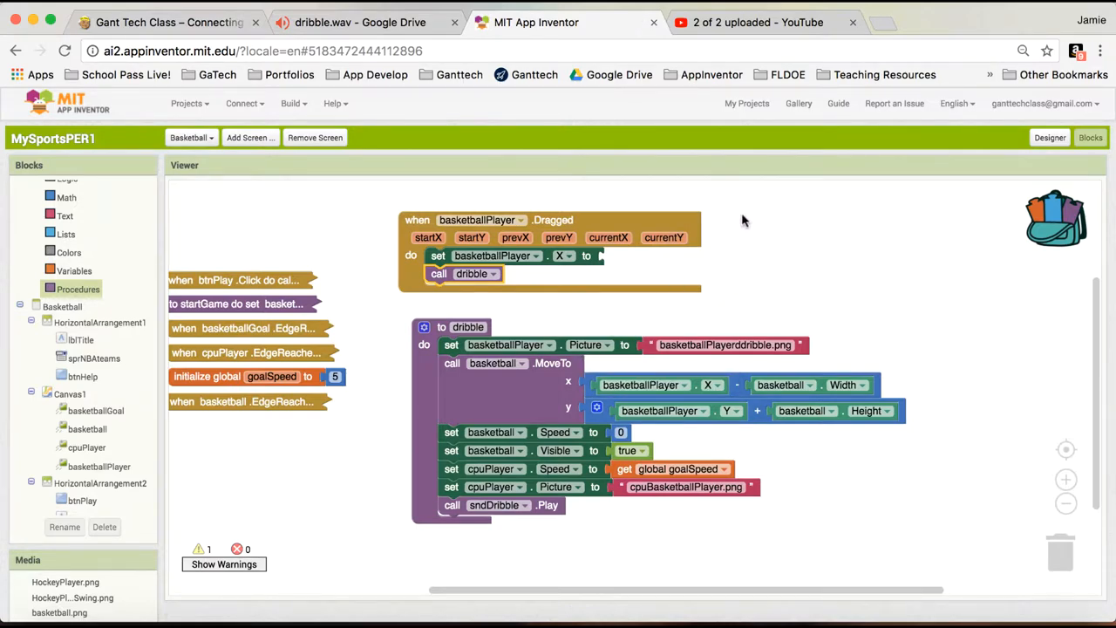
mouse_move(747, 226)
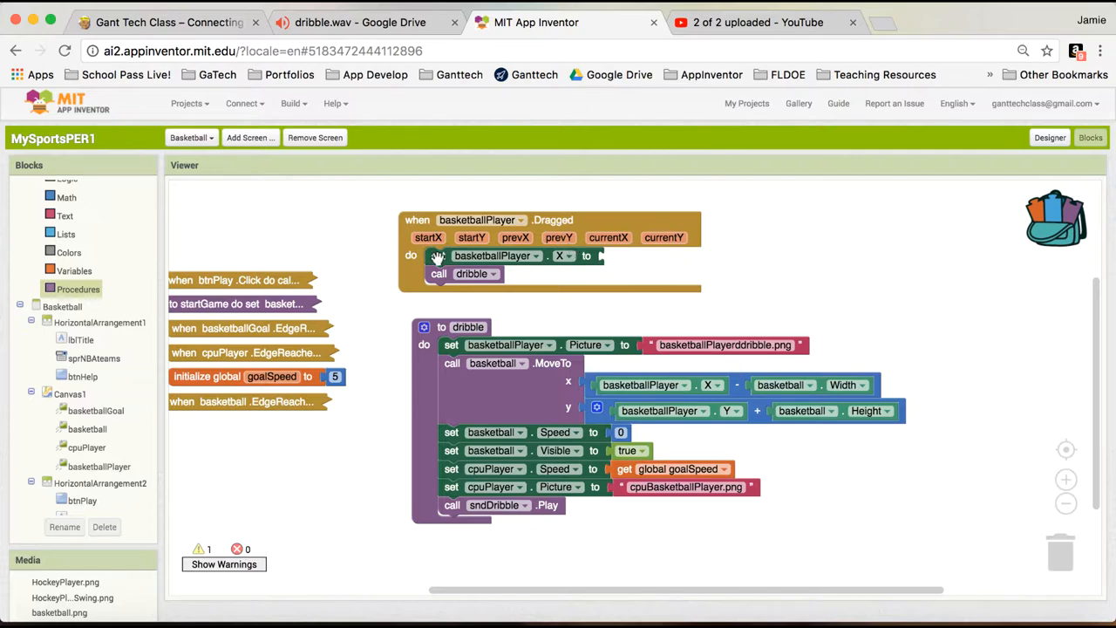
- Comment set basketballPlayer.X telling students to code it and test their dribble procedure
click(456, 256)
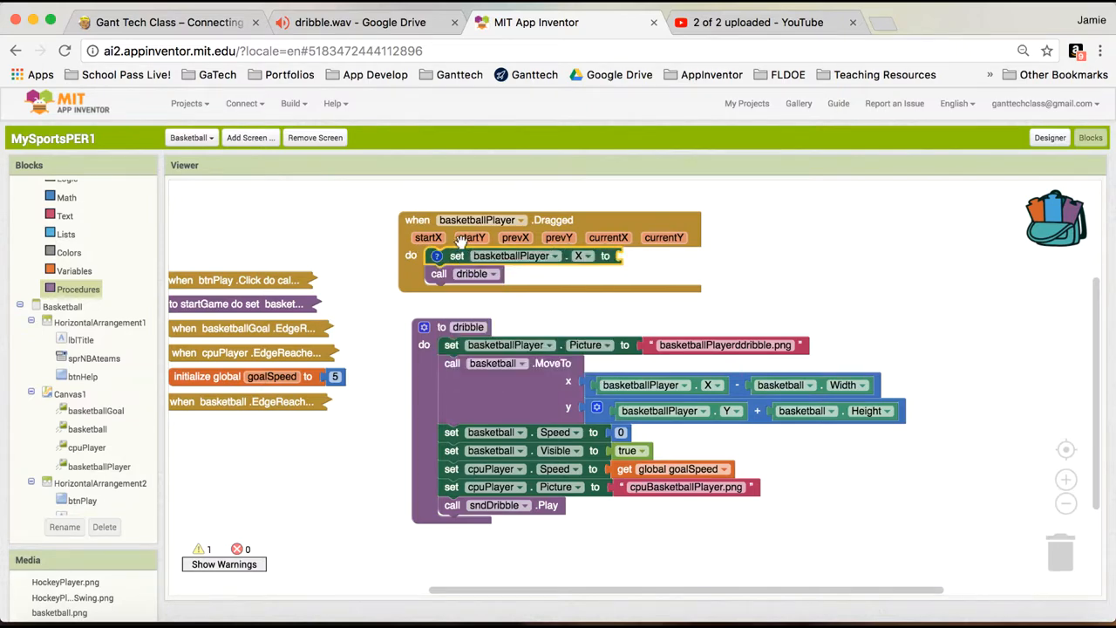
click(476, 220)
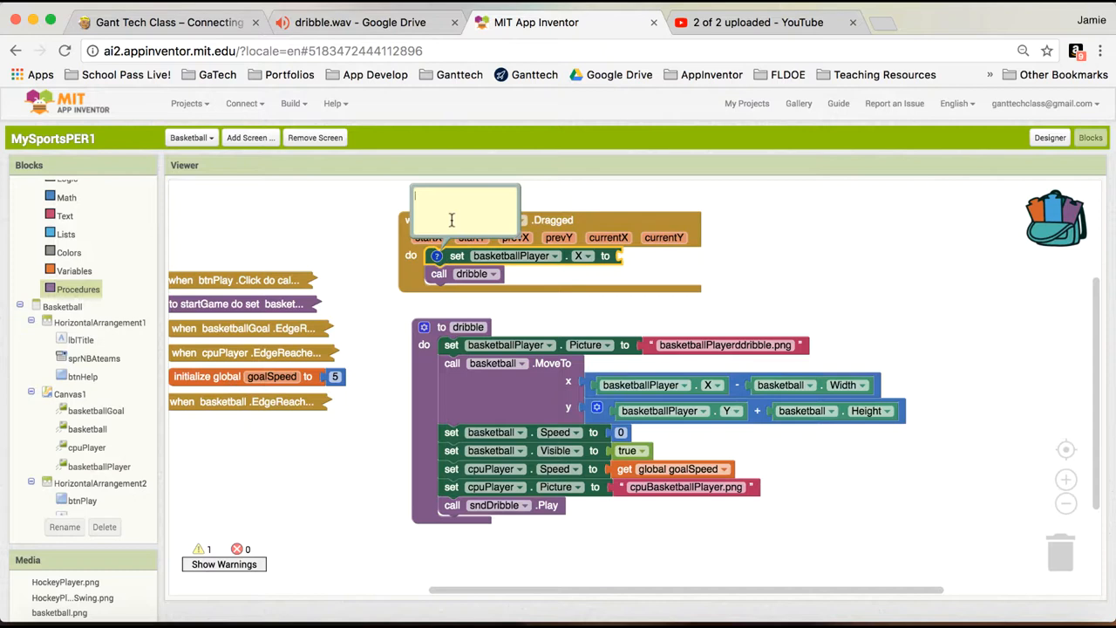
text(CODE RH)
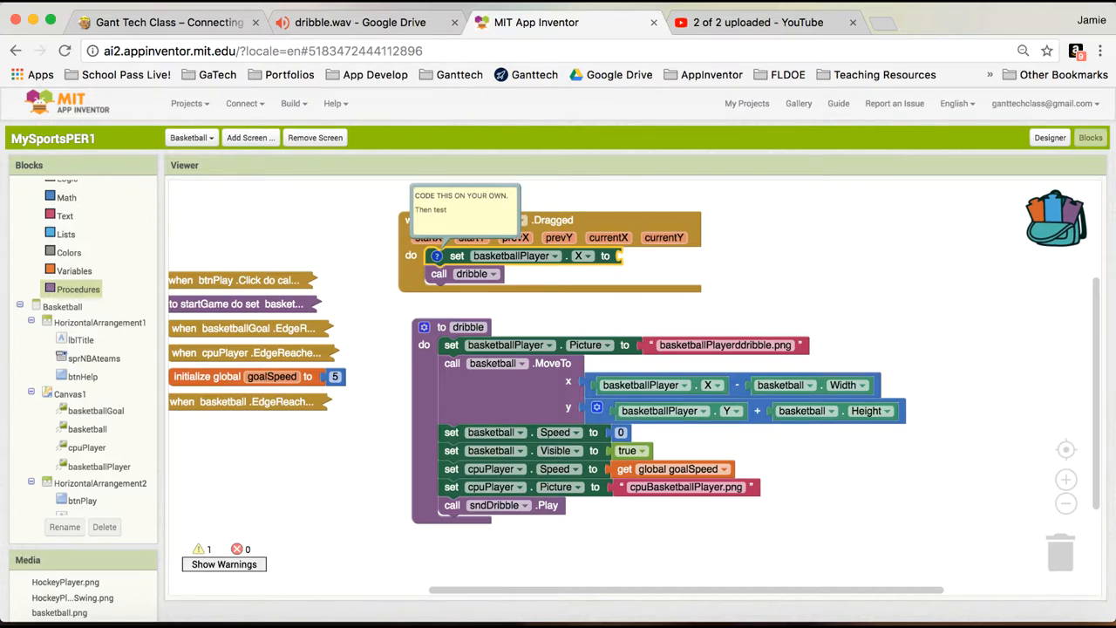
text(your dribble)
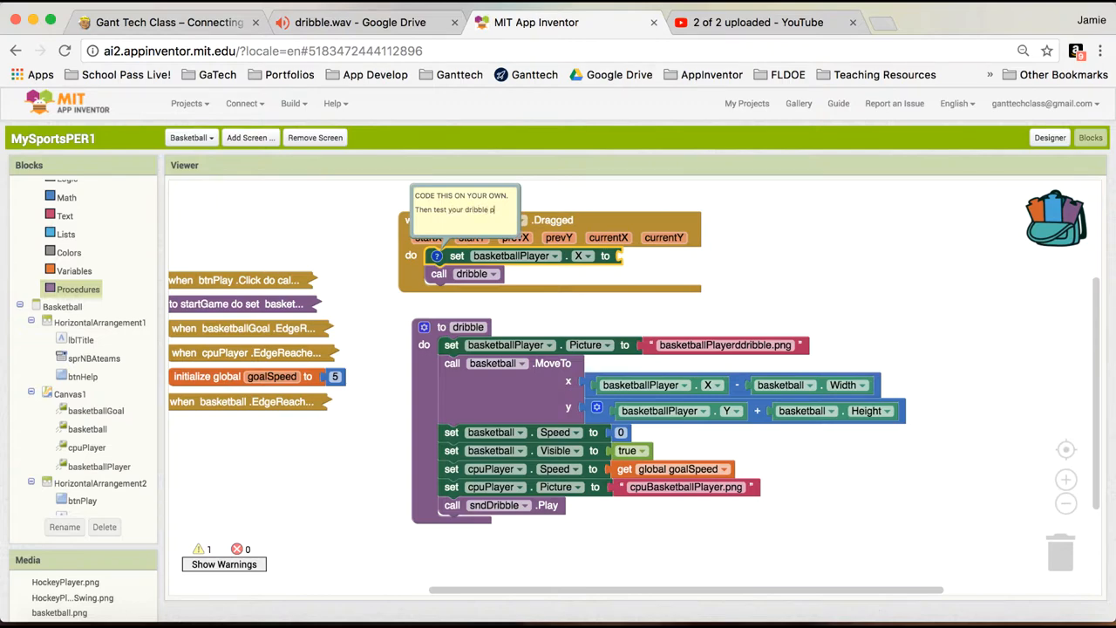
text(procedure b)
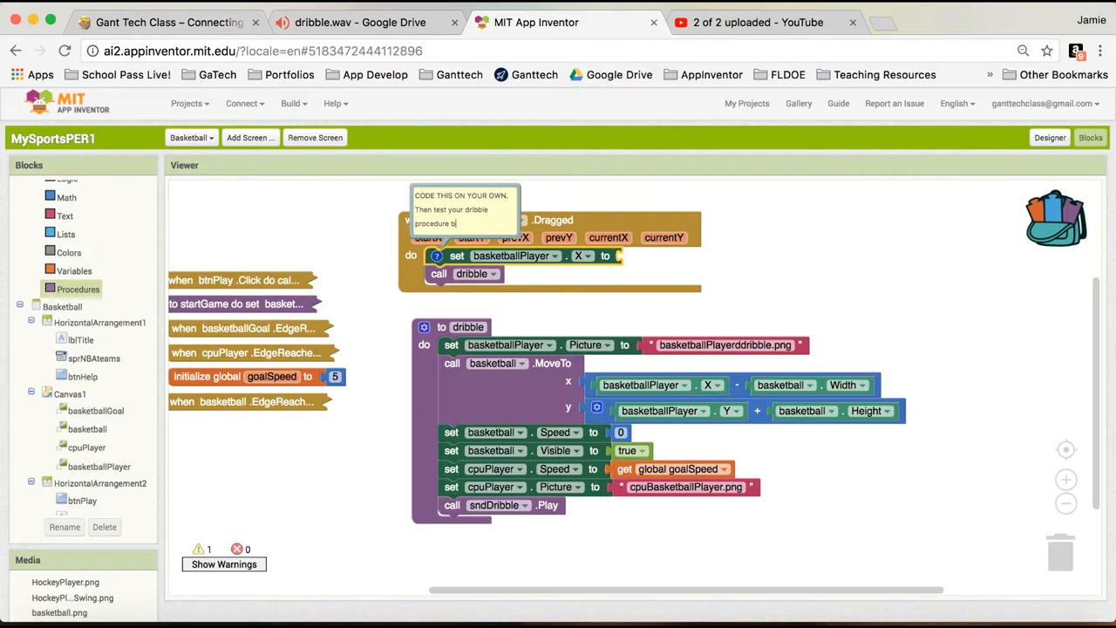